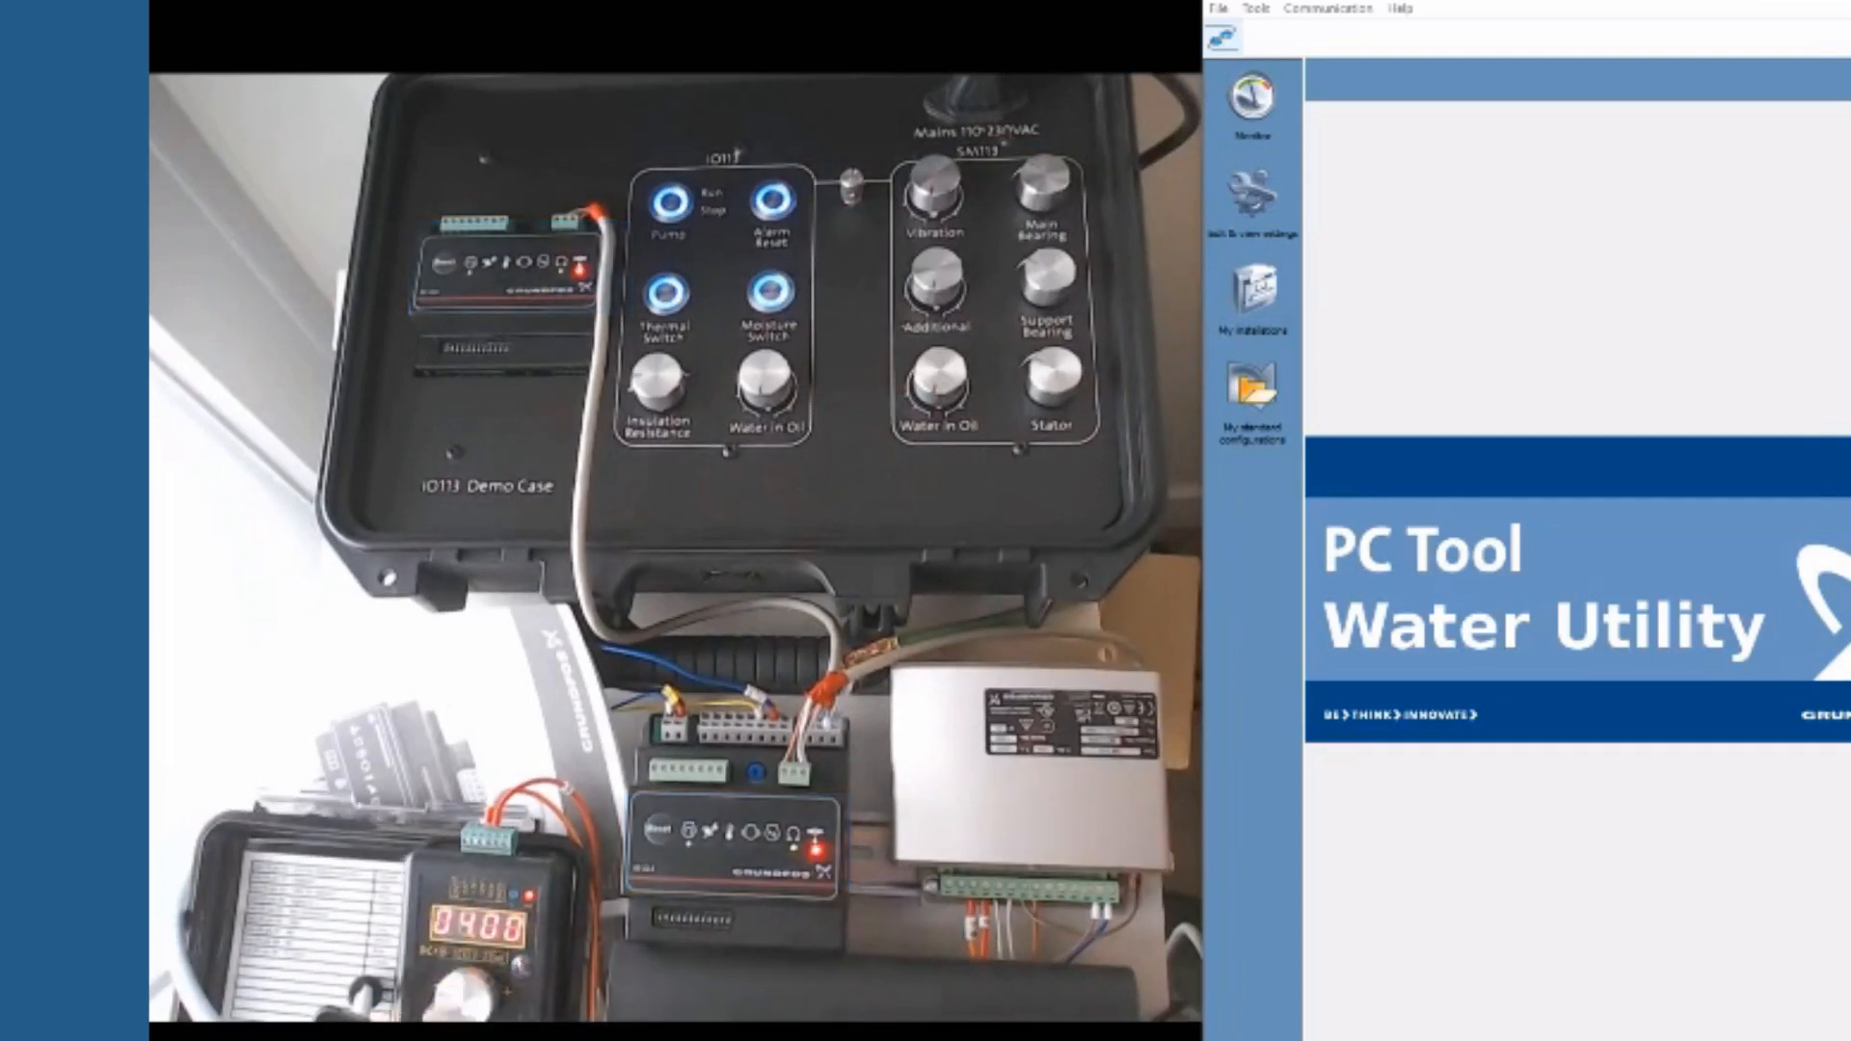
Show live Monitor overview data for the connected IO 113 module
click(1251, 101)
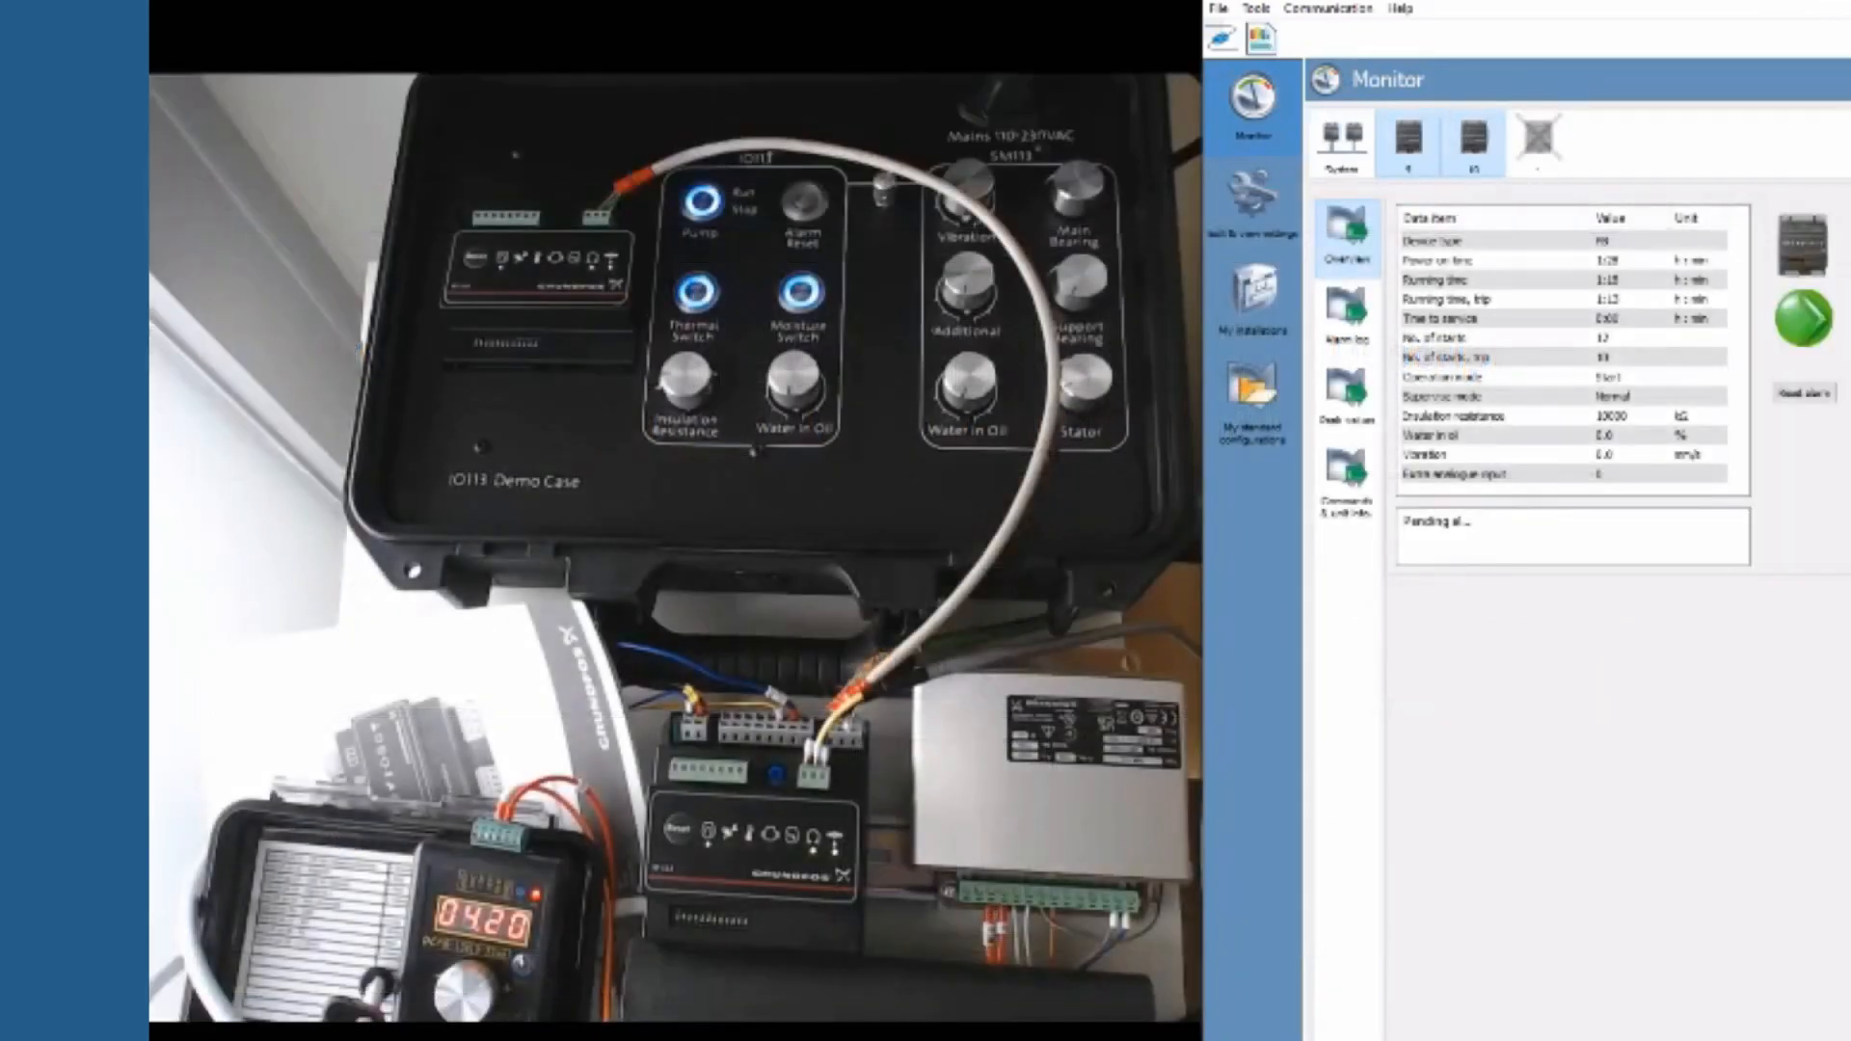
View all modules on the System tab, then the first module's Overview with its pending Leakage, sensor fault alarm
click(1407, 140)
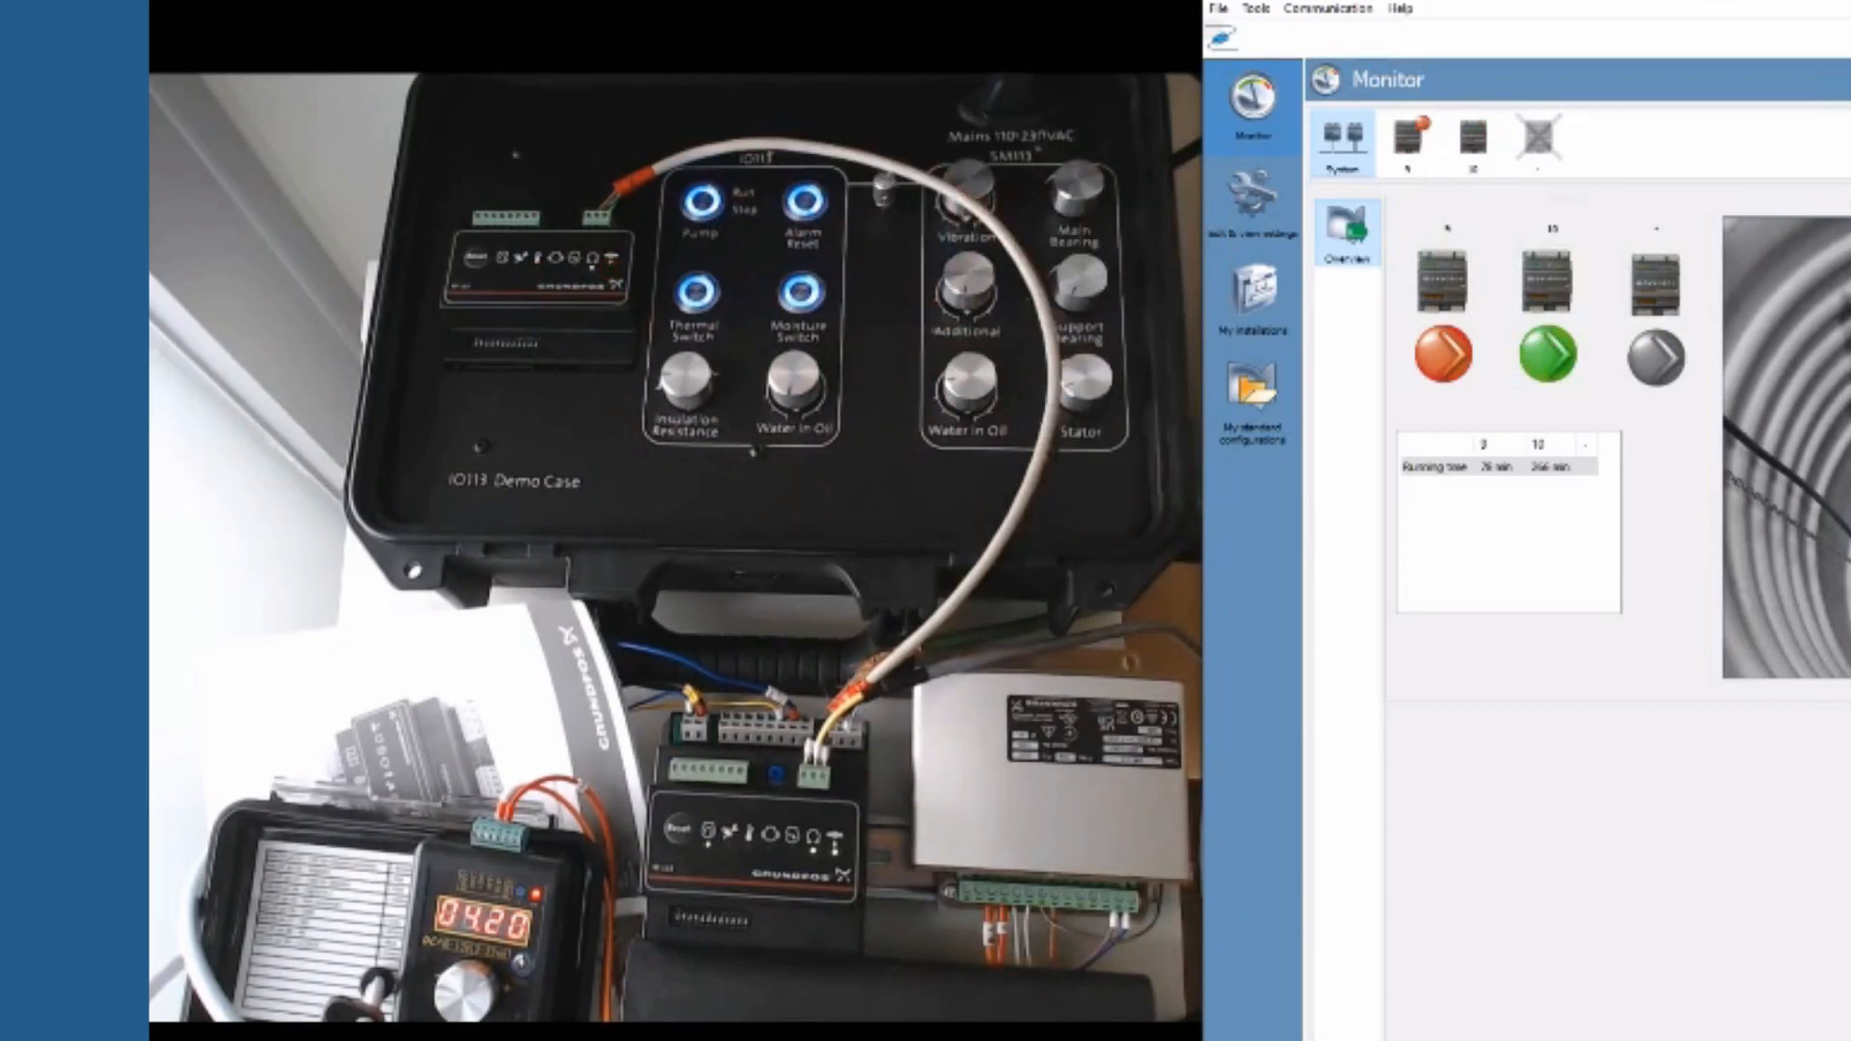
click(1404, 139)
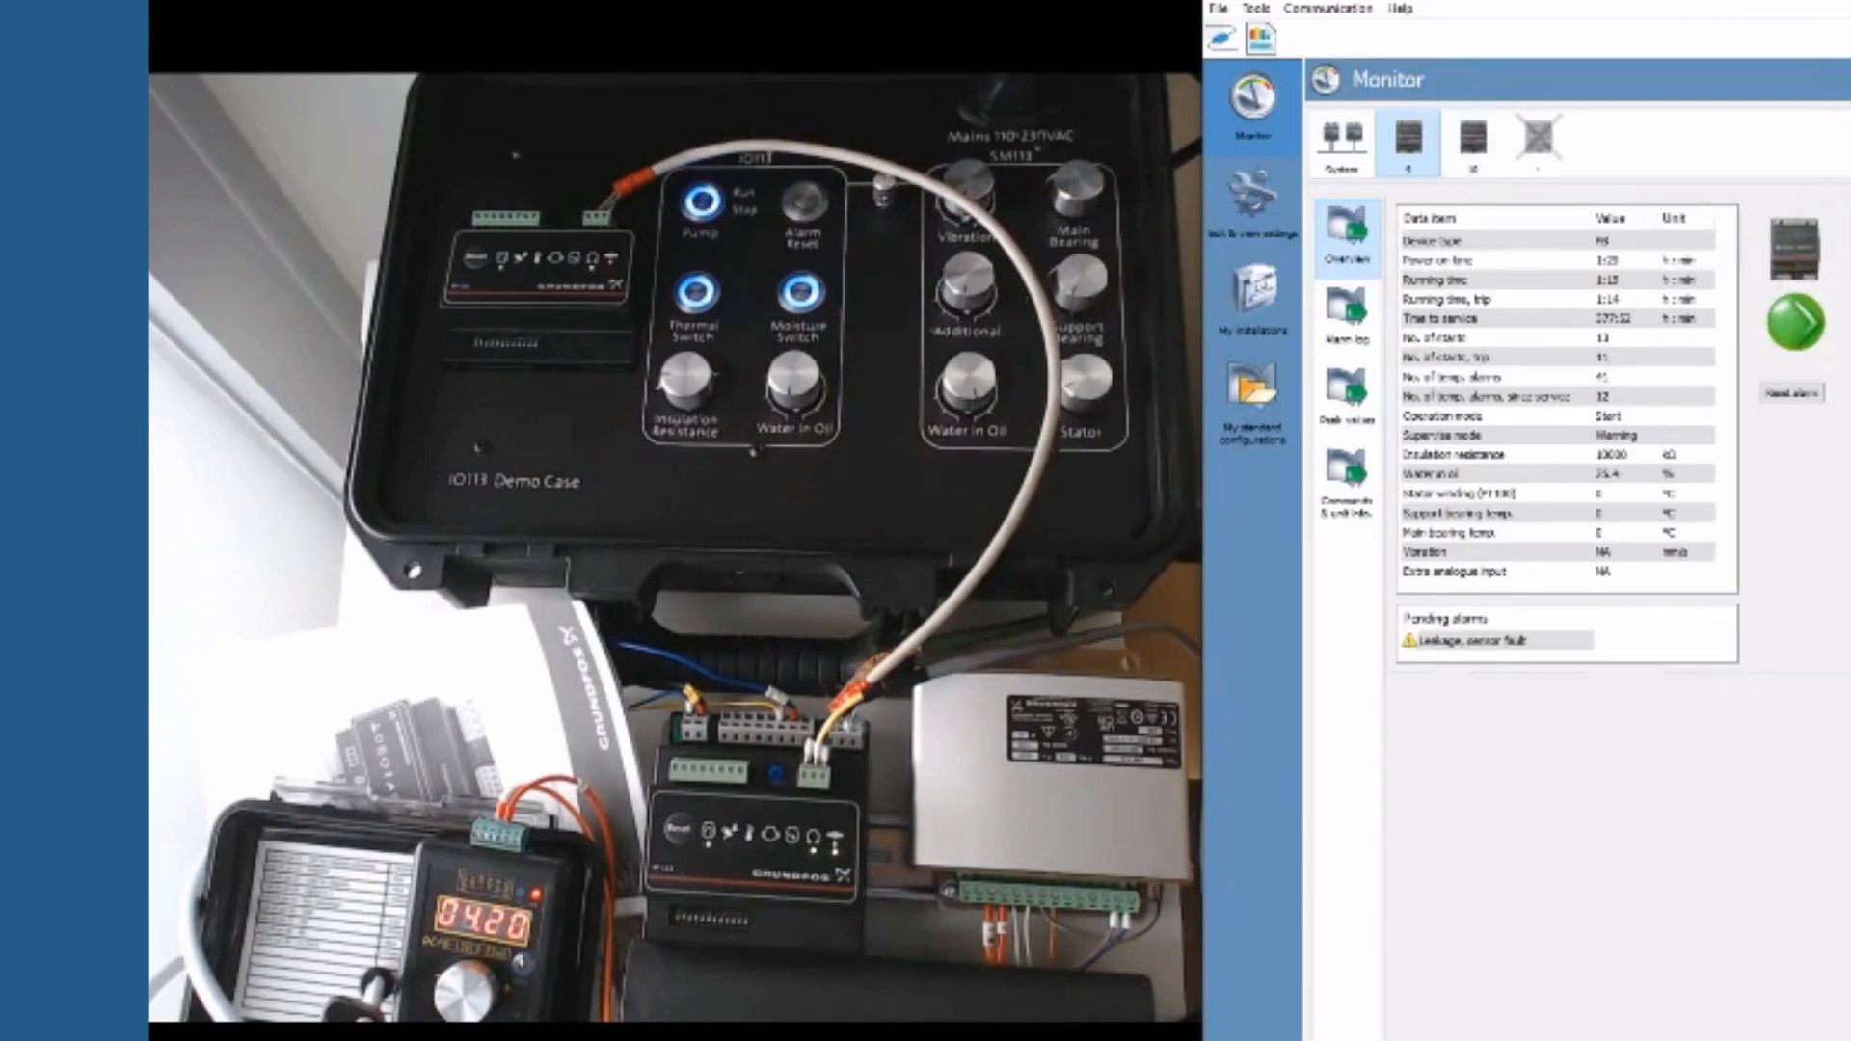
click(1348, 309)
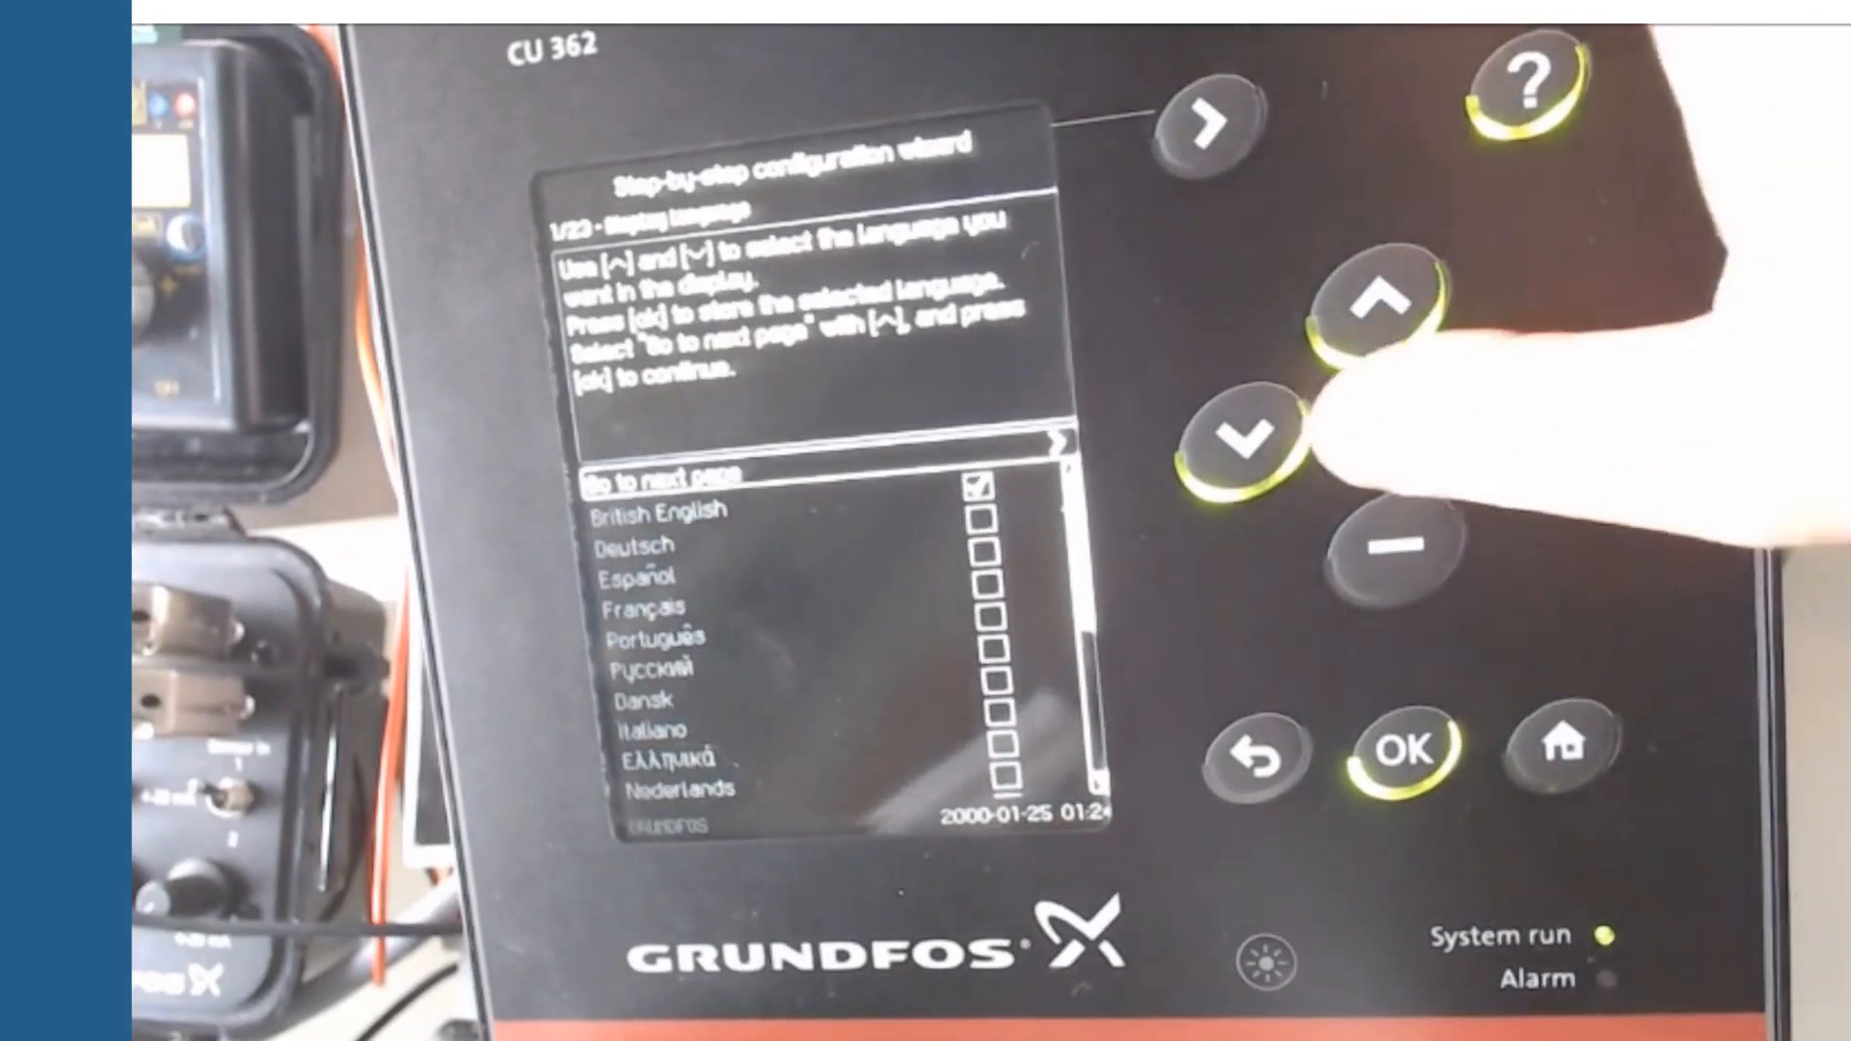
Advance the CU 362 wizard to page 6/23 Primary settings: two pumps, pressure sensor, 5.0 m pit
click(1399, 756)
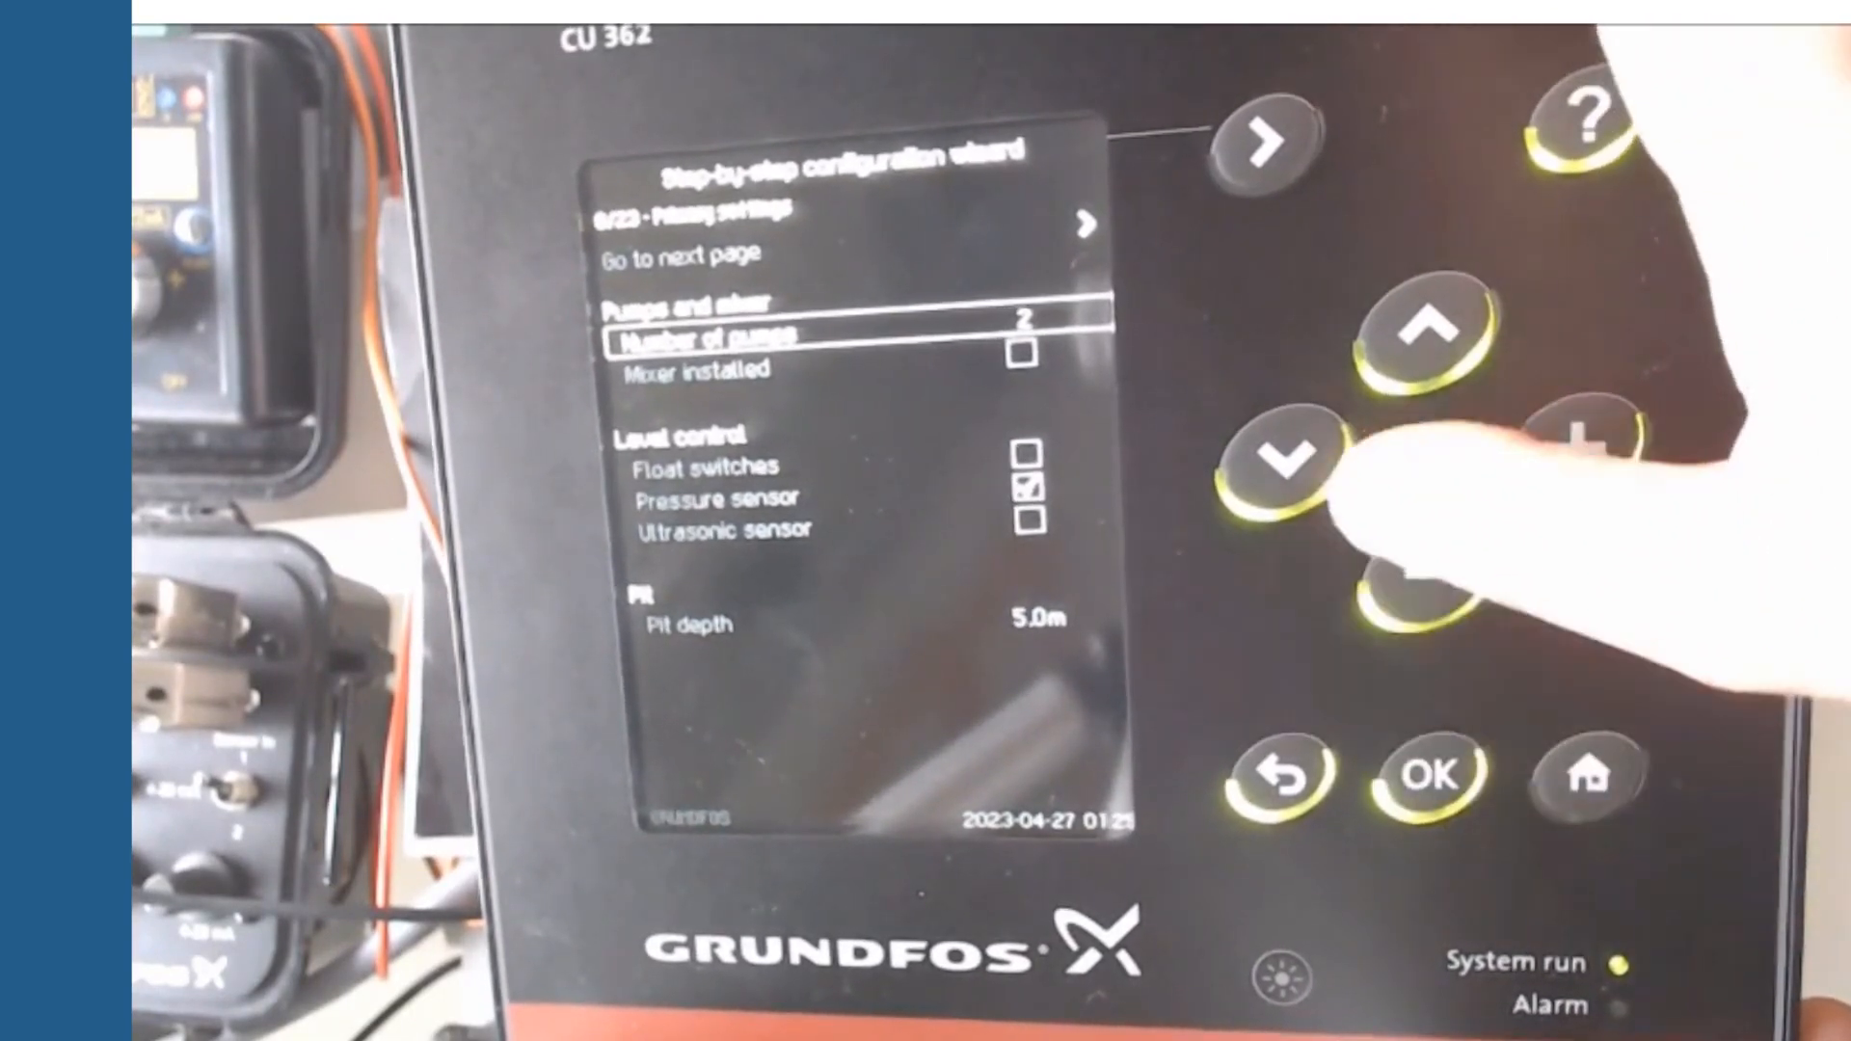
Keep the float switch function, select a 0-10 V level sensor with 0–10 m range, and continue to the page 12/23 warning
click(1274, 461)
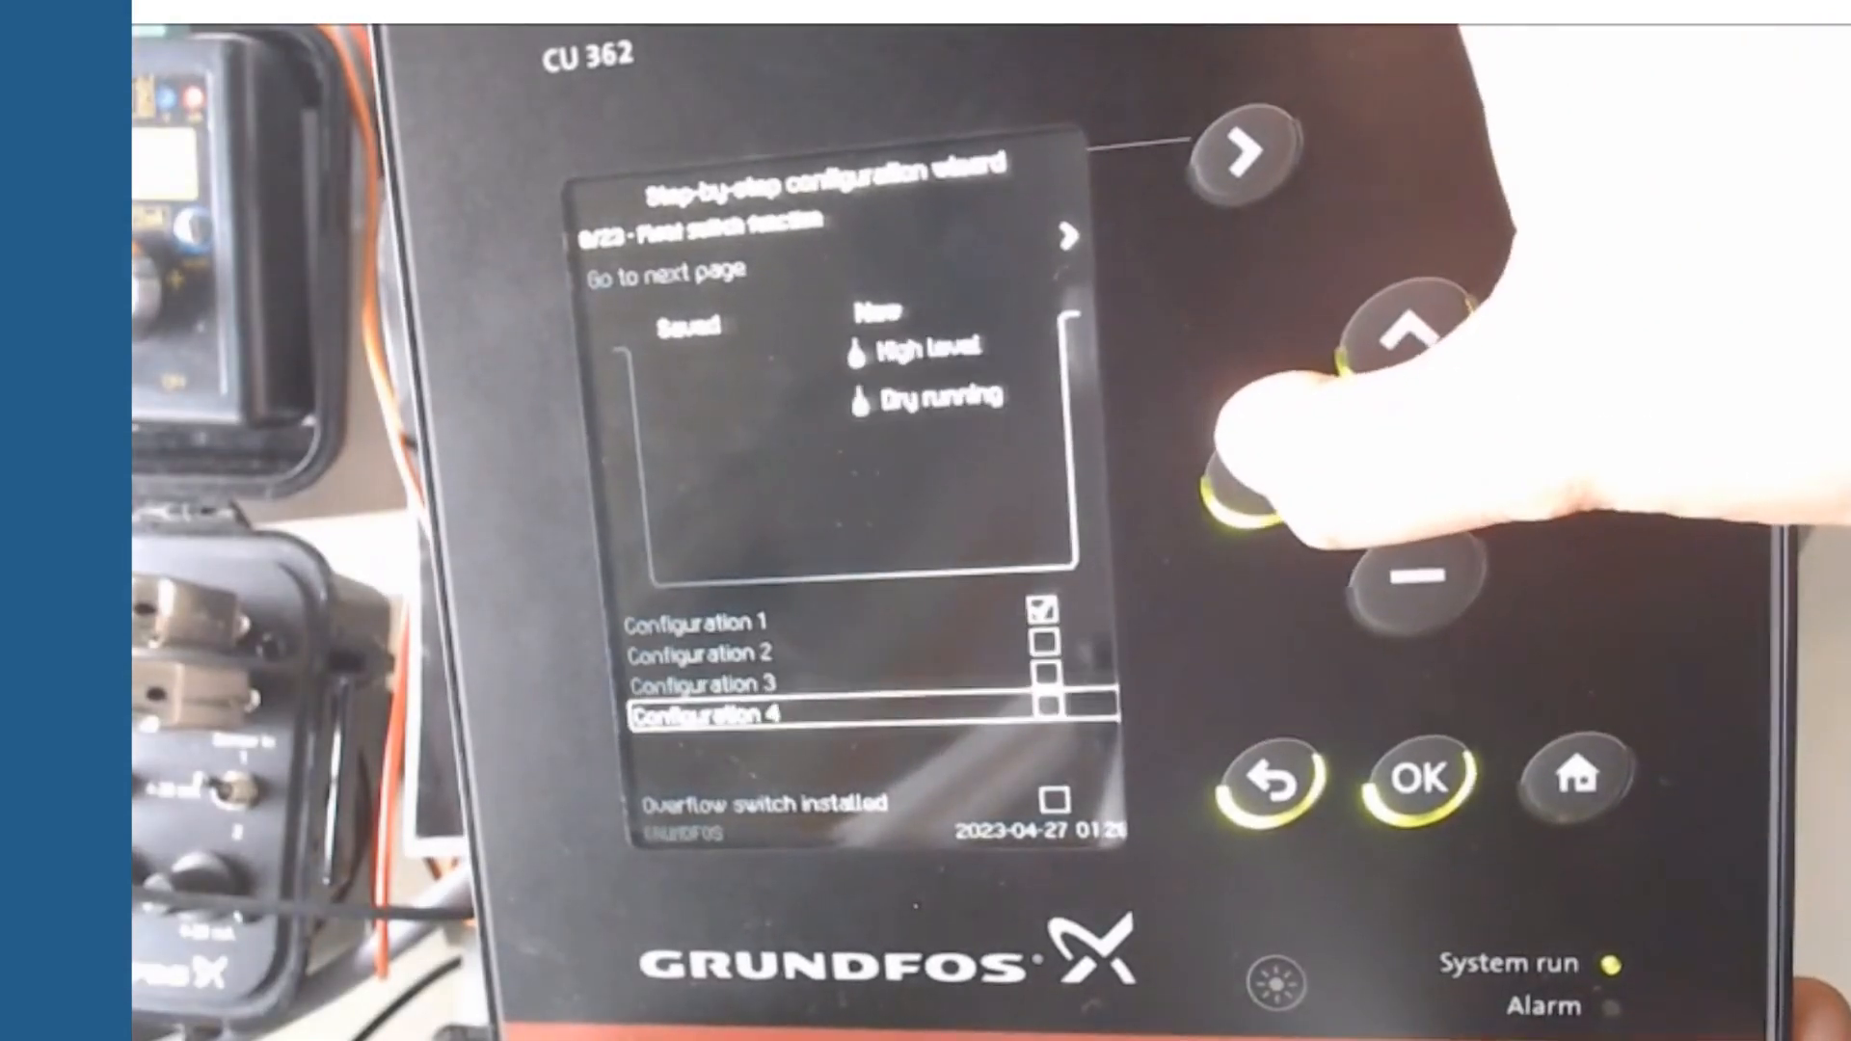
click(1406, 343)
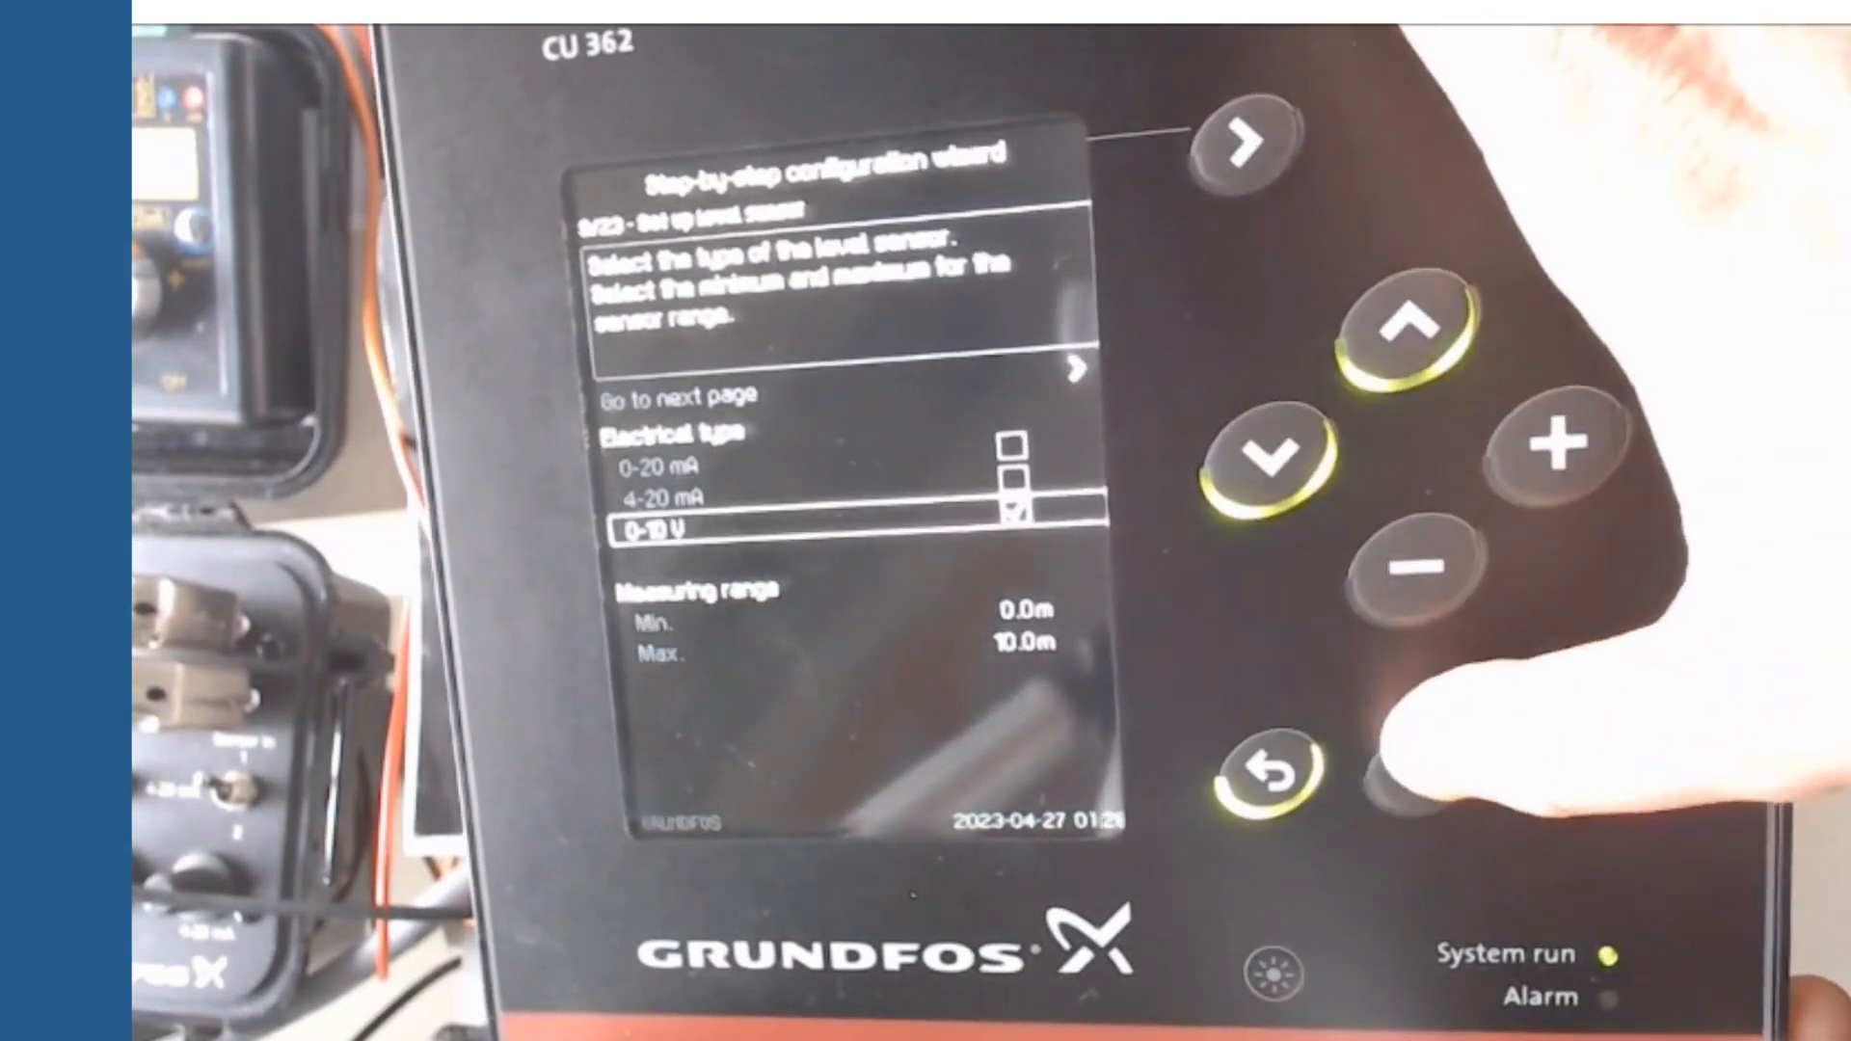
click(1251, 455)
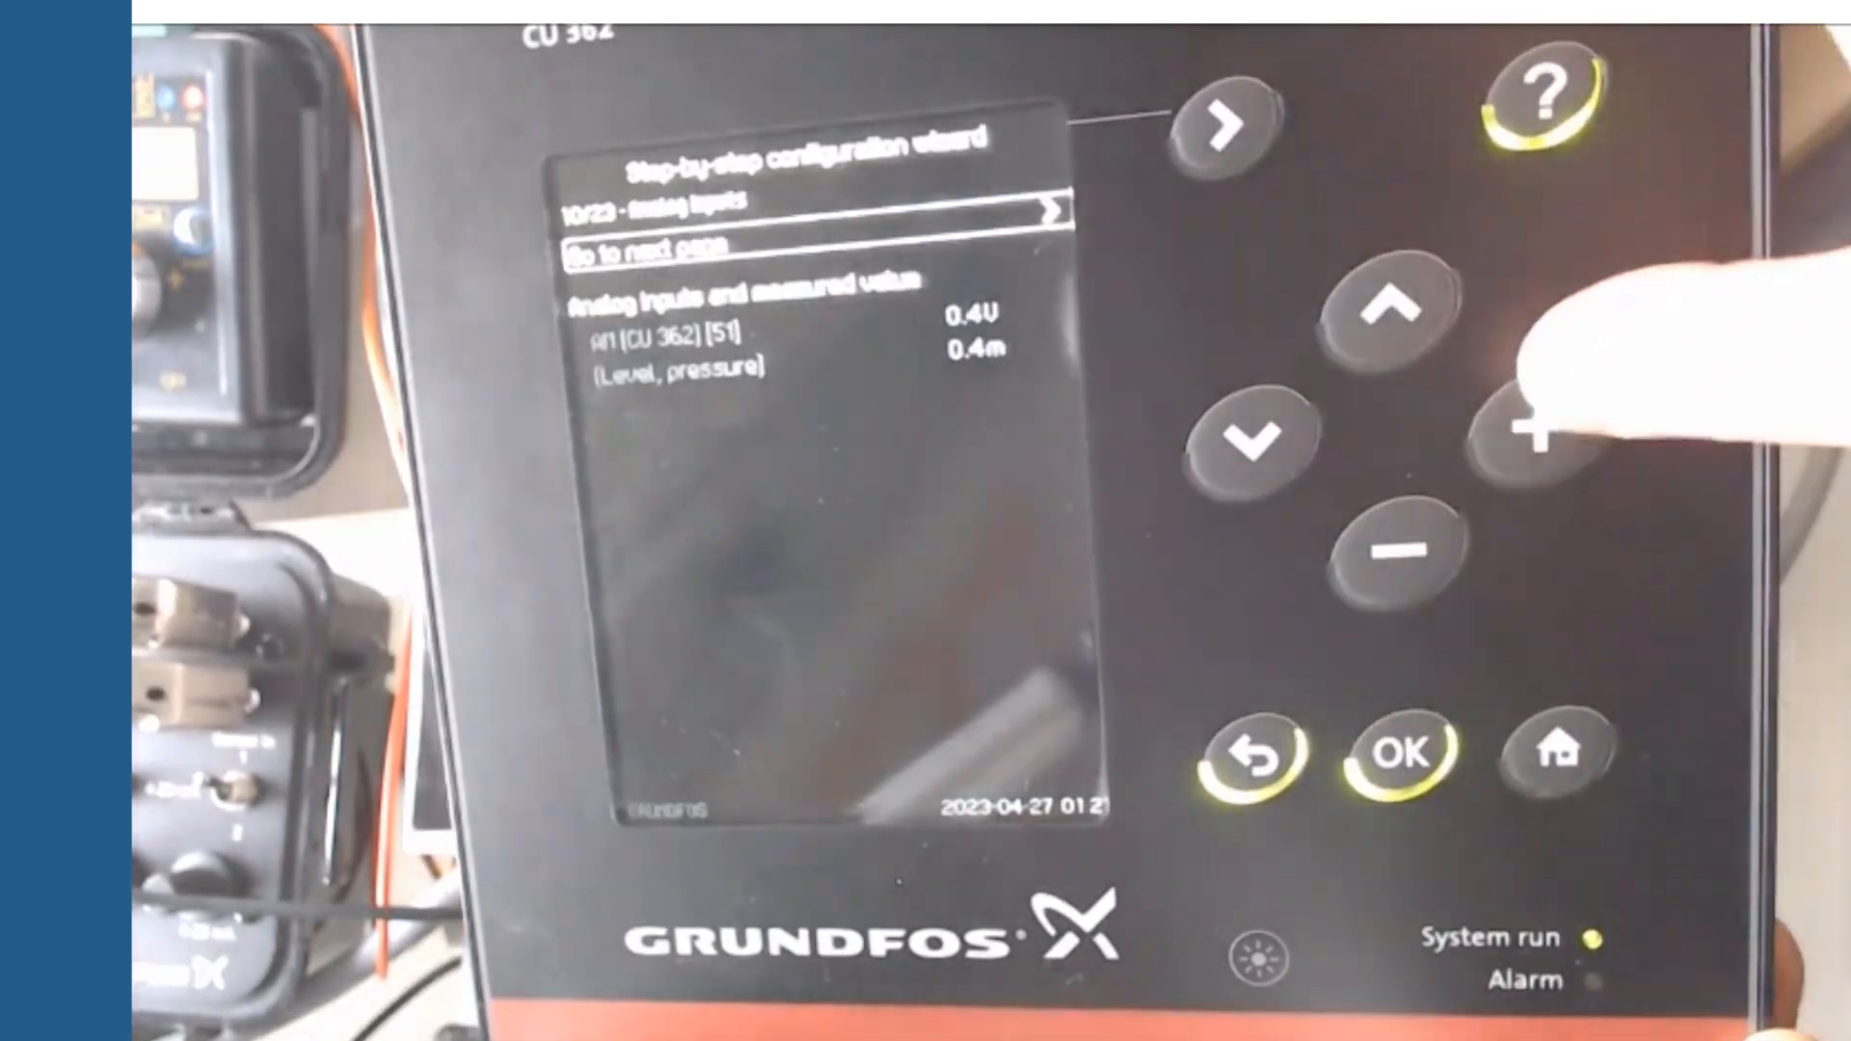
click(1523, 435)
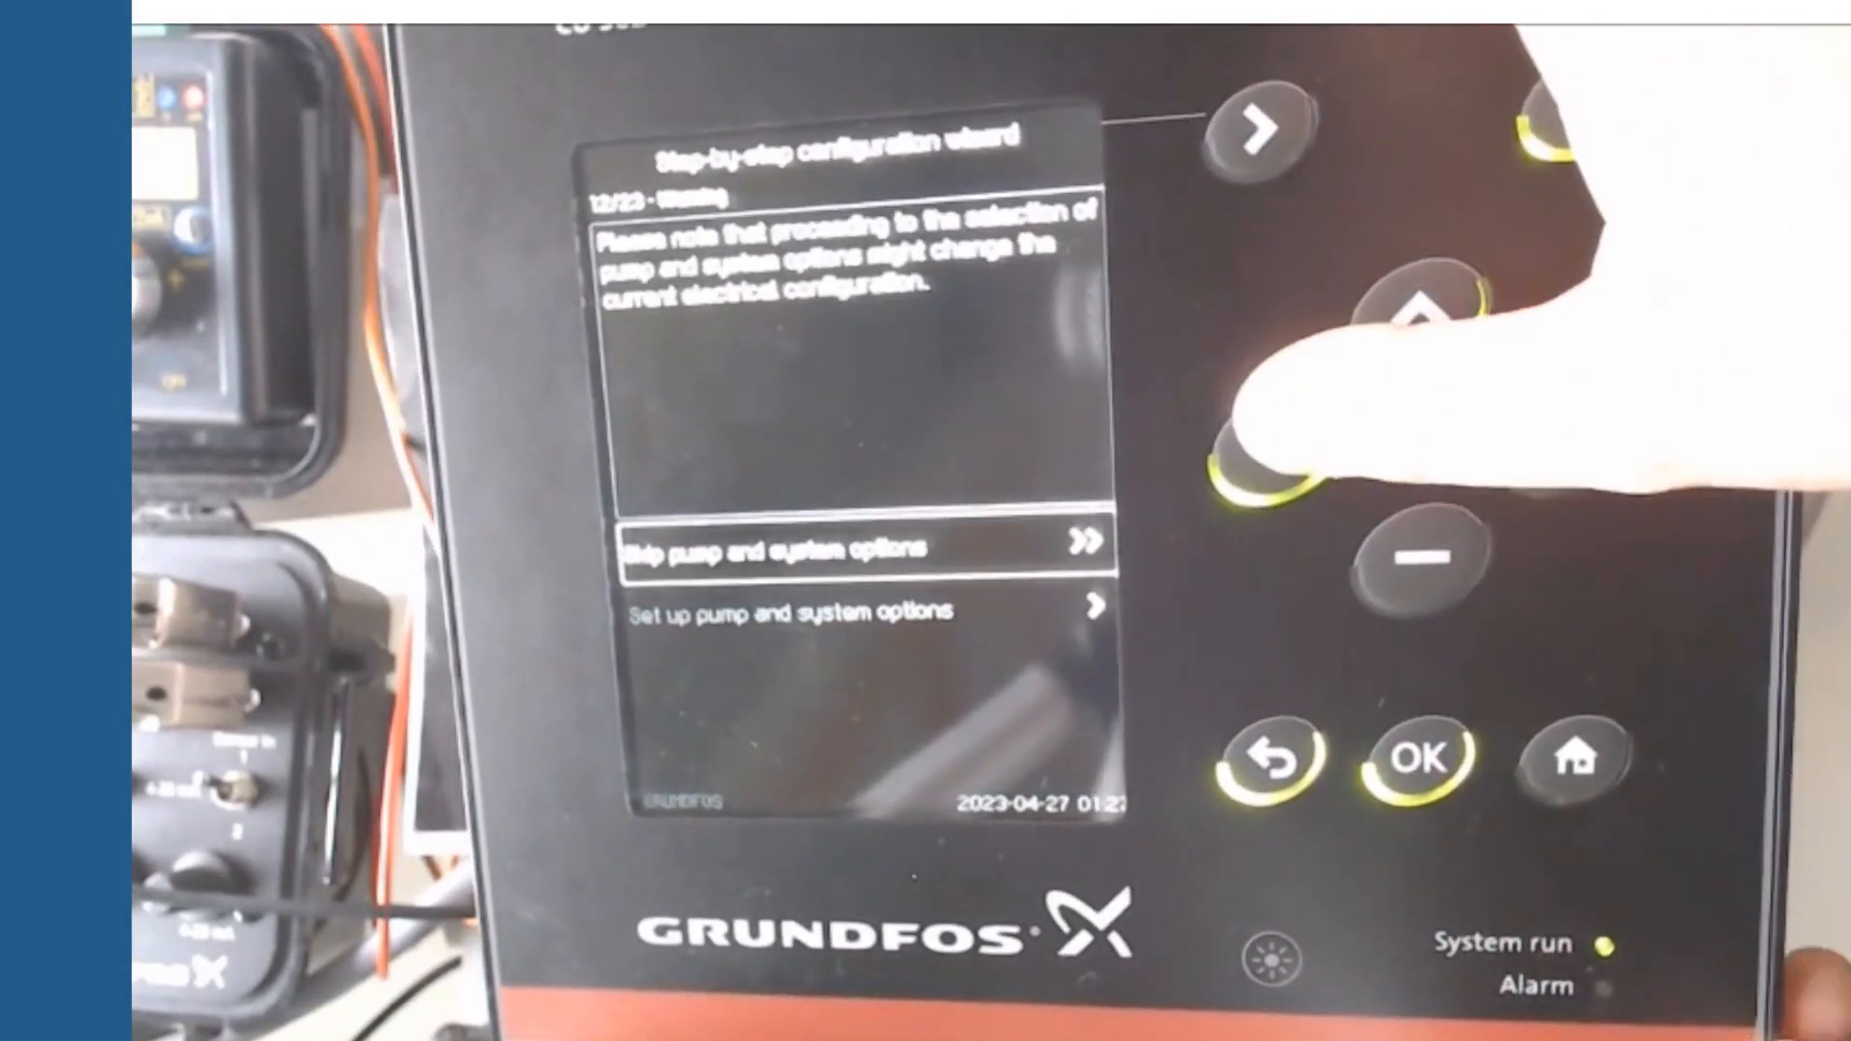
Choose Set up pump and system options and finish the wizard, reaching the pump 1 overtemperature PTC alarm
click(1413, 756)
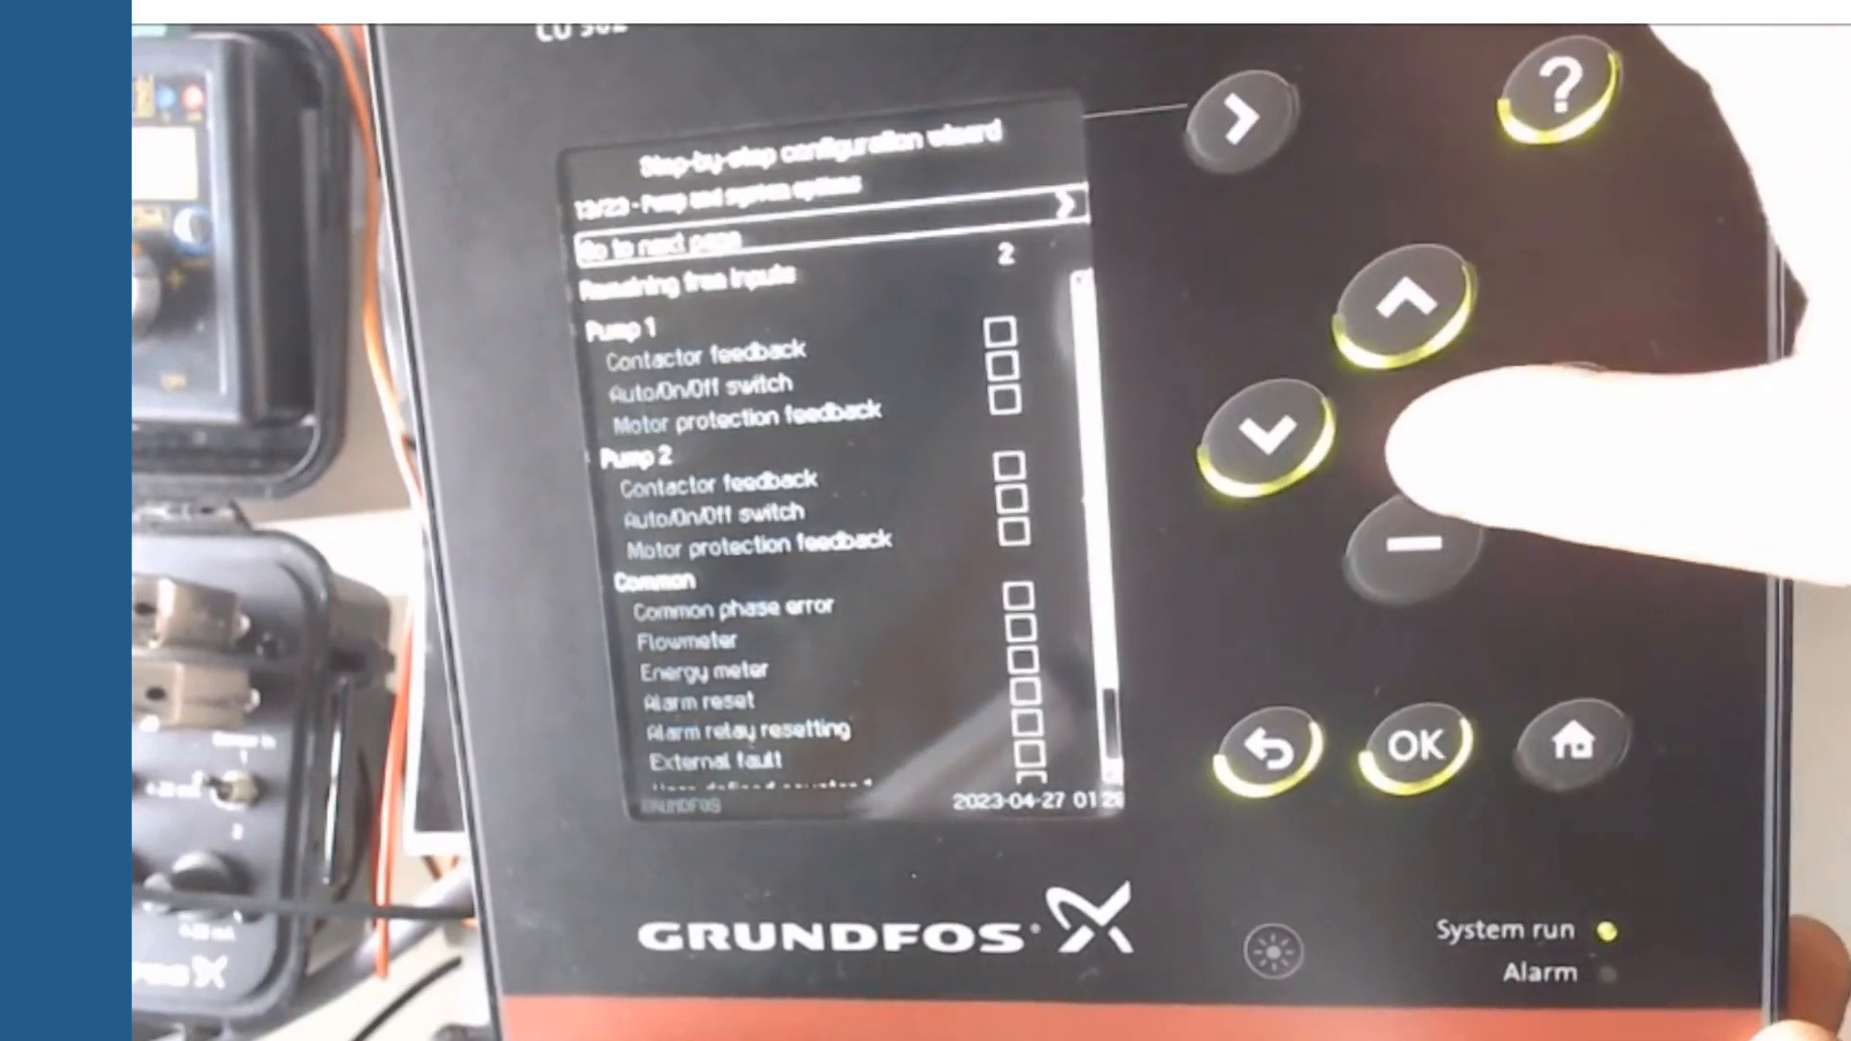
click(1264, 428)
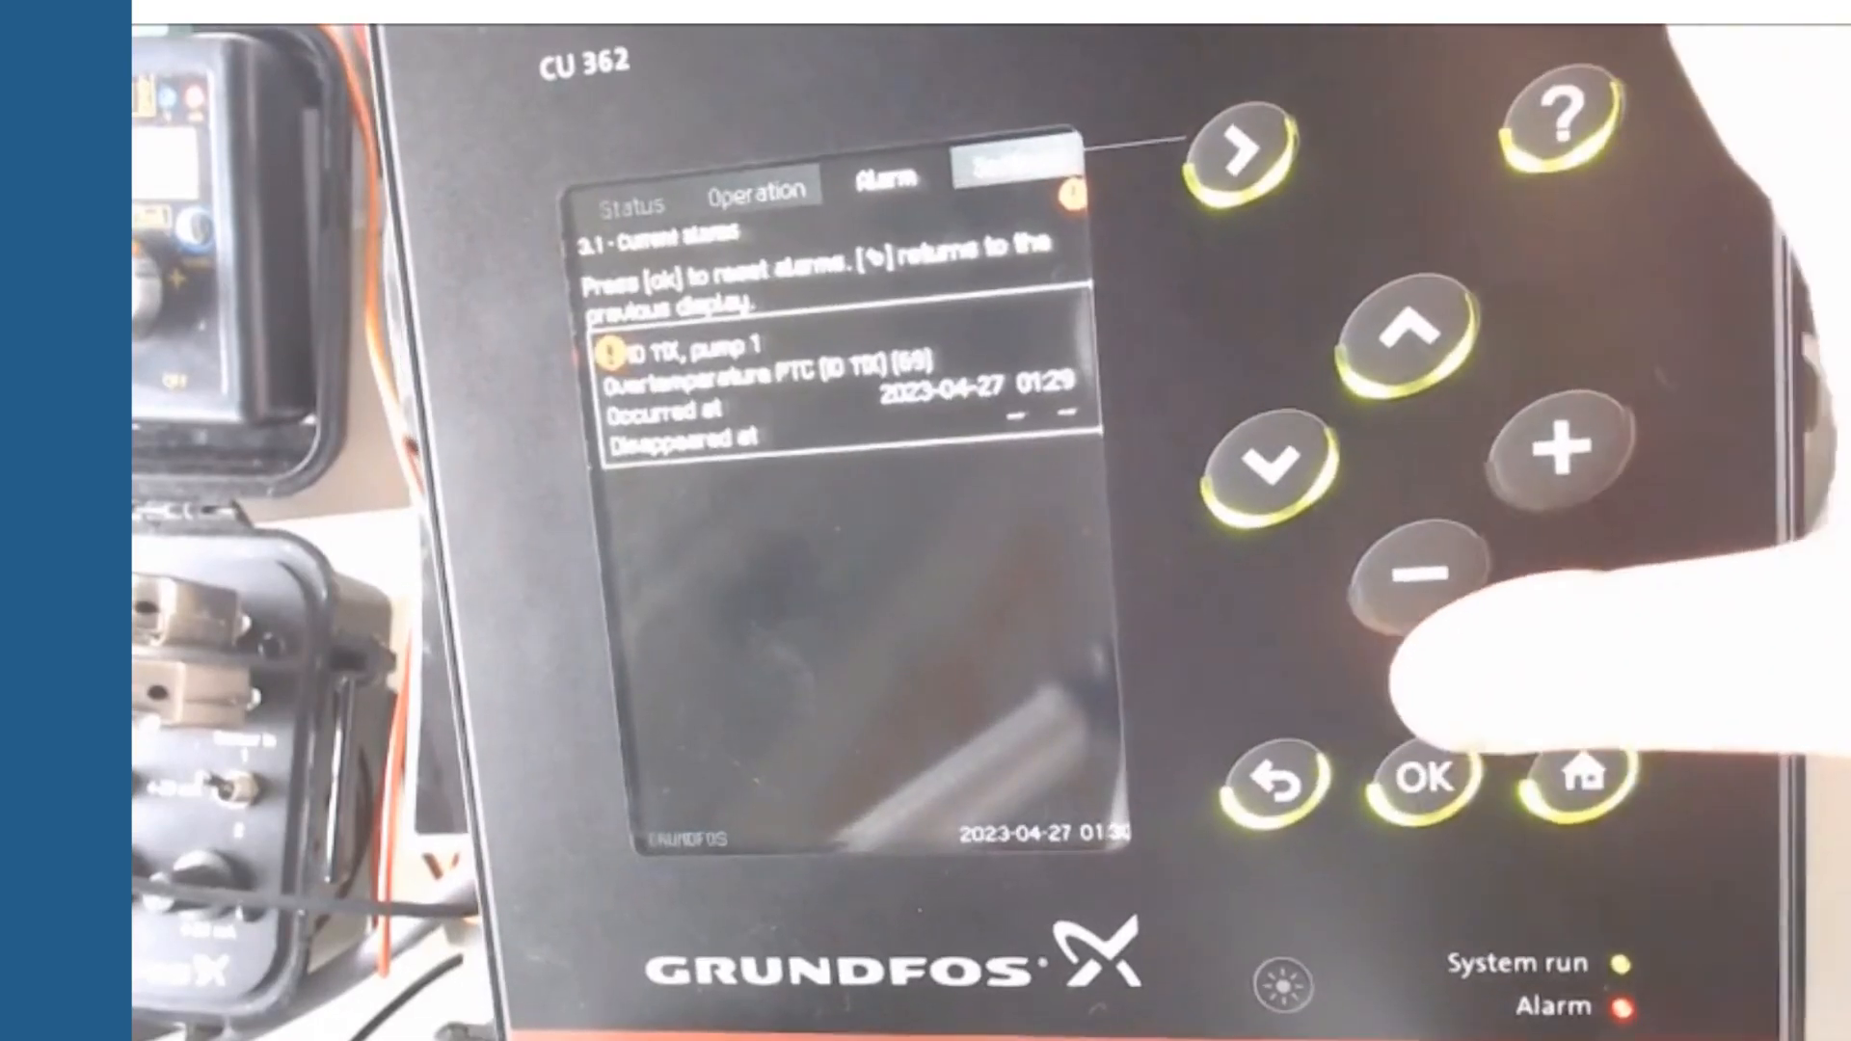
Reset the overtemperature alarm and view the humidity switch alarms for pump 1 and pump 2
click(1425, 773)
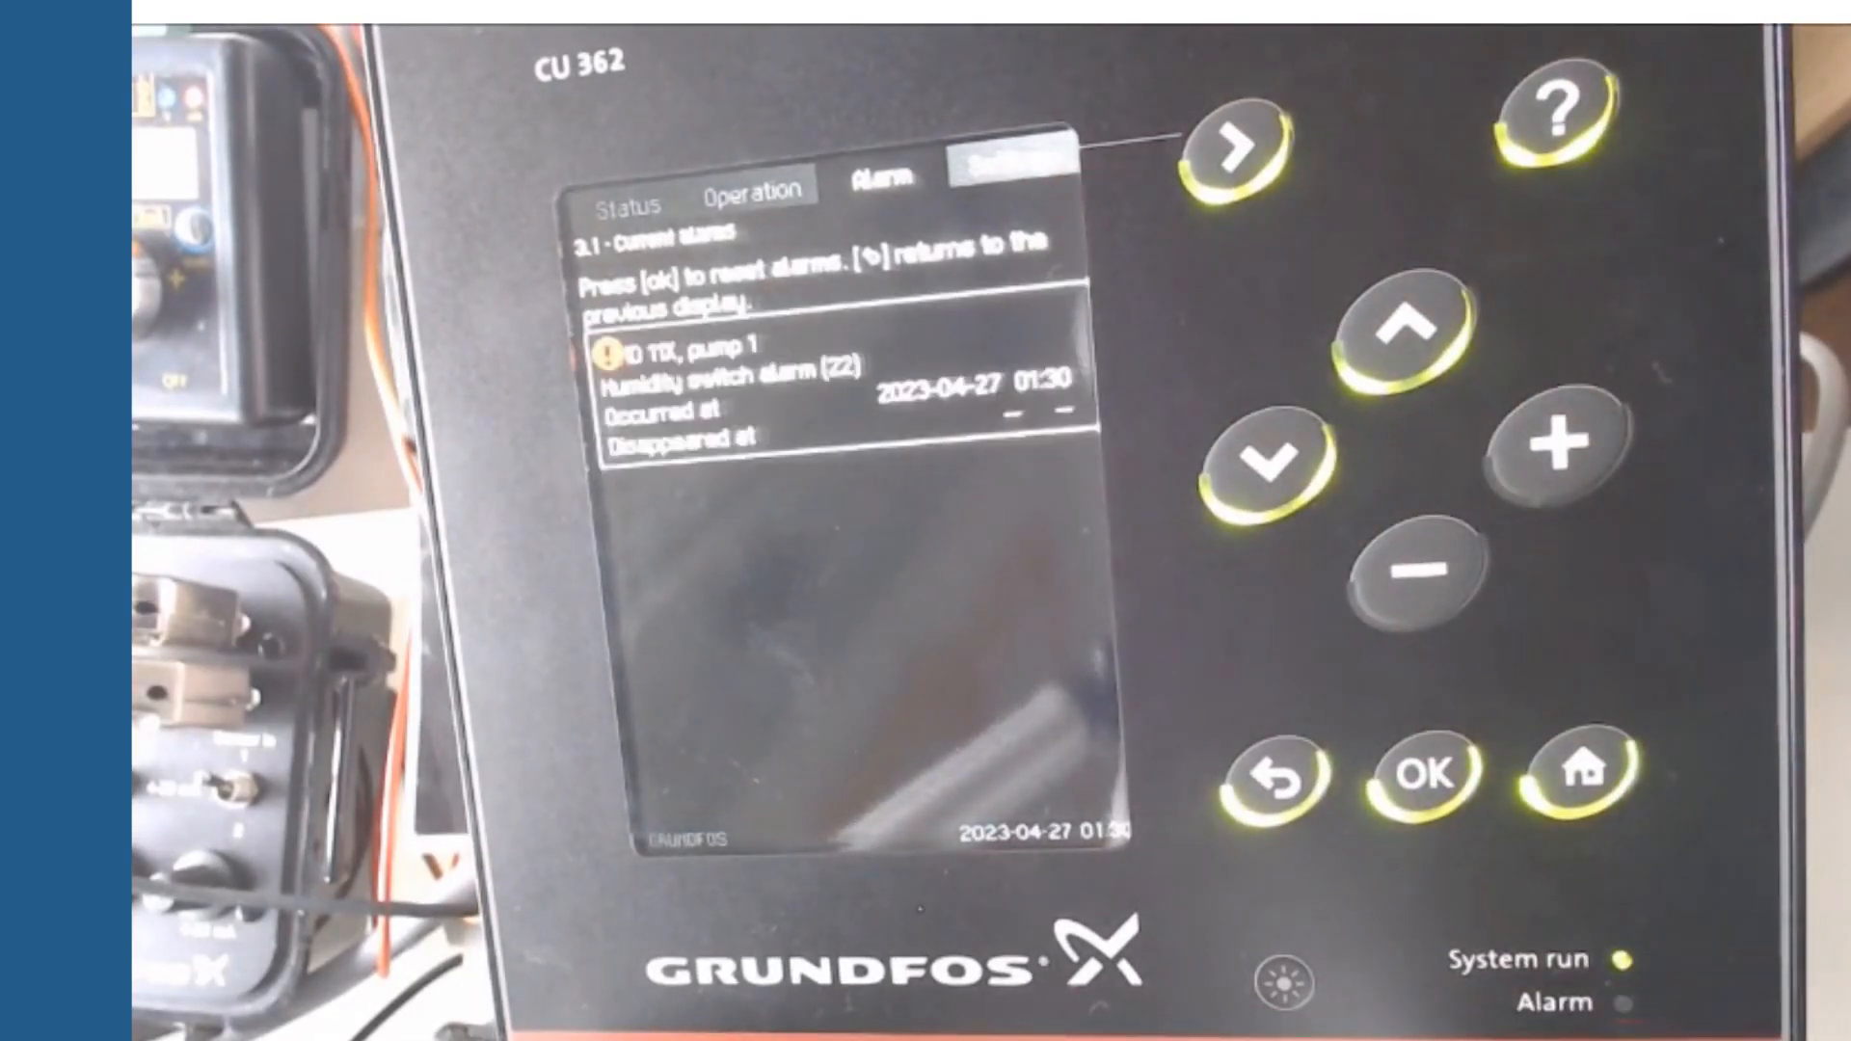
click(1423, 765)
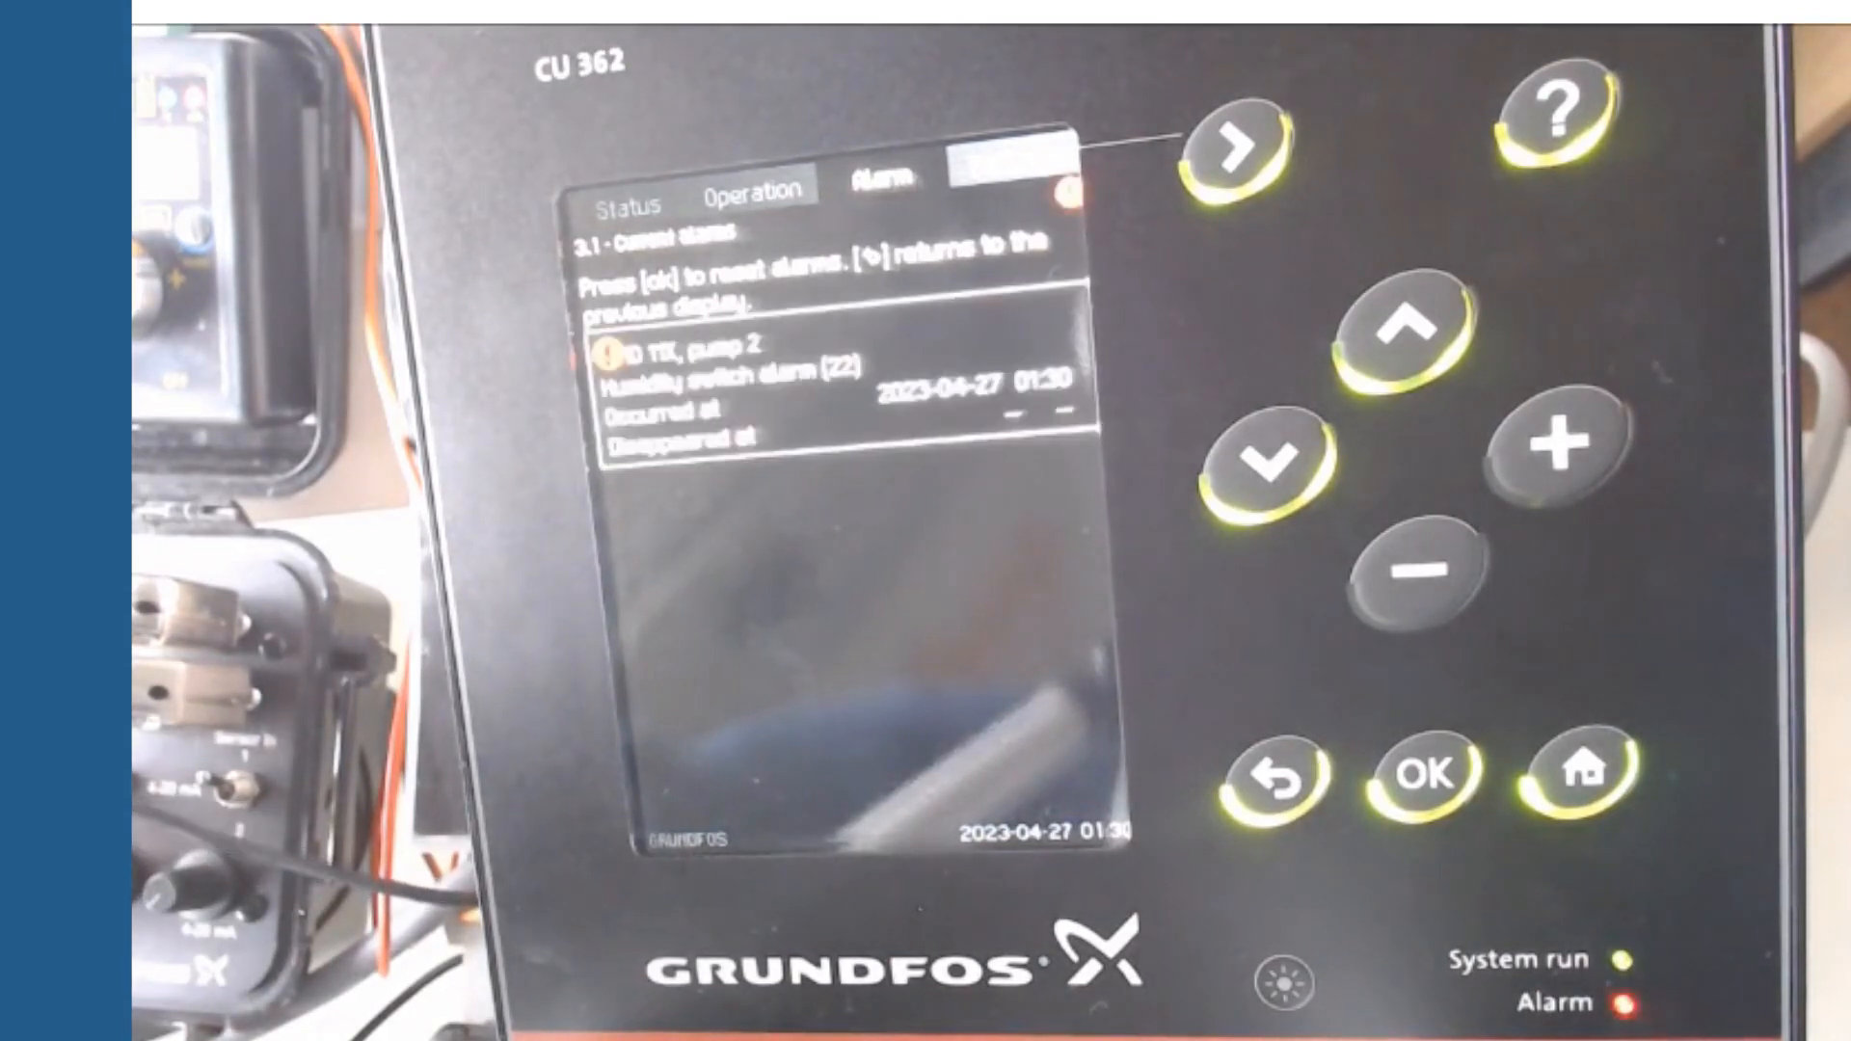
click(1425, 769)
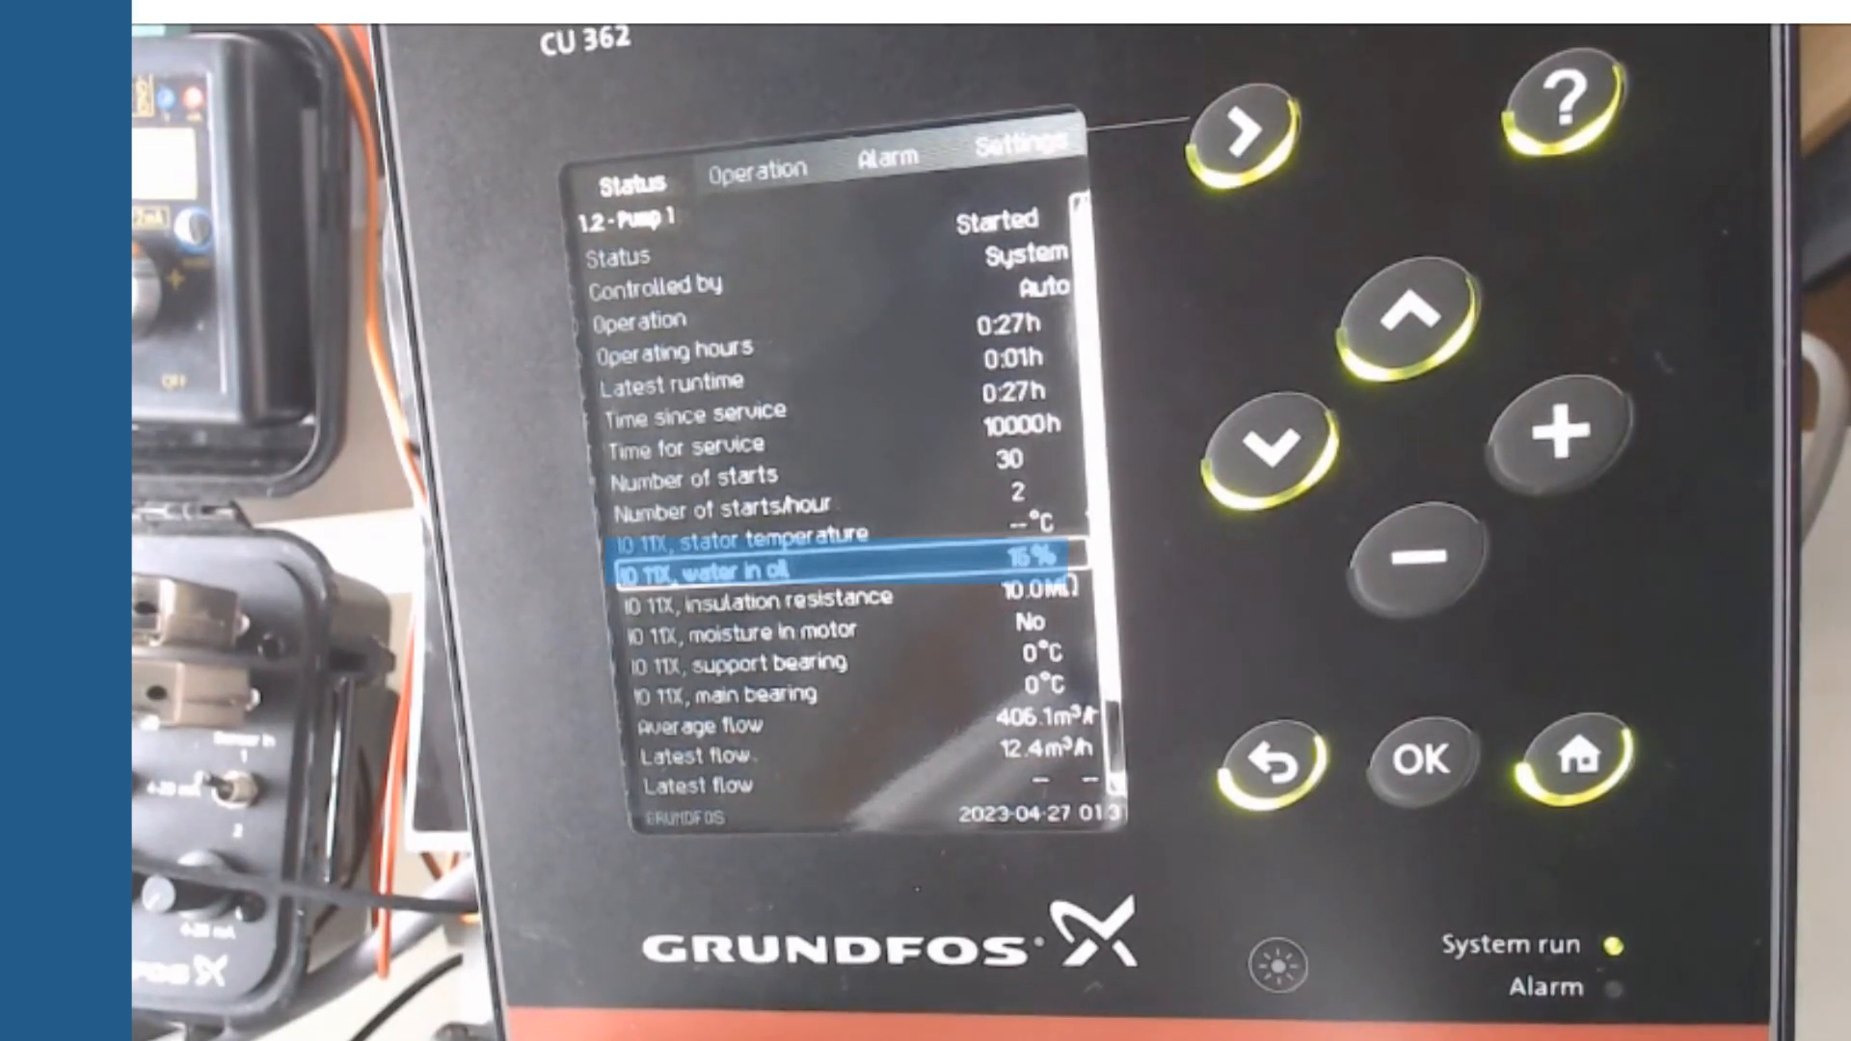
Show pump 1's status with the IO 11X water in oil reading rising from 15% to 25%
click(1558, 428)
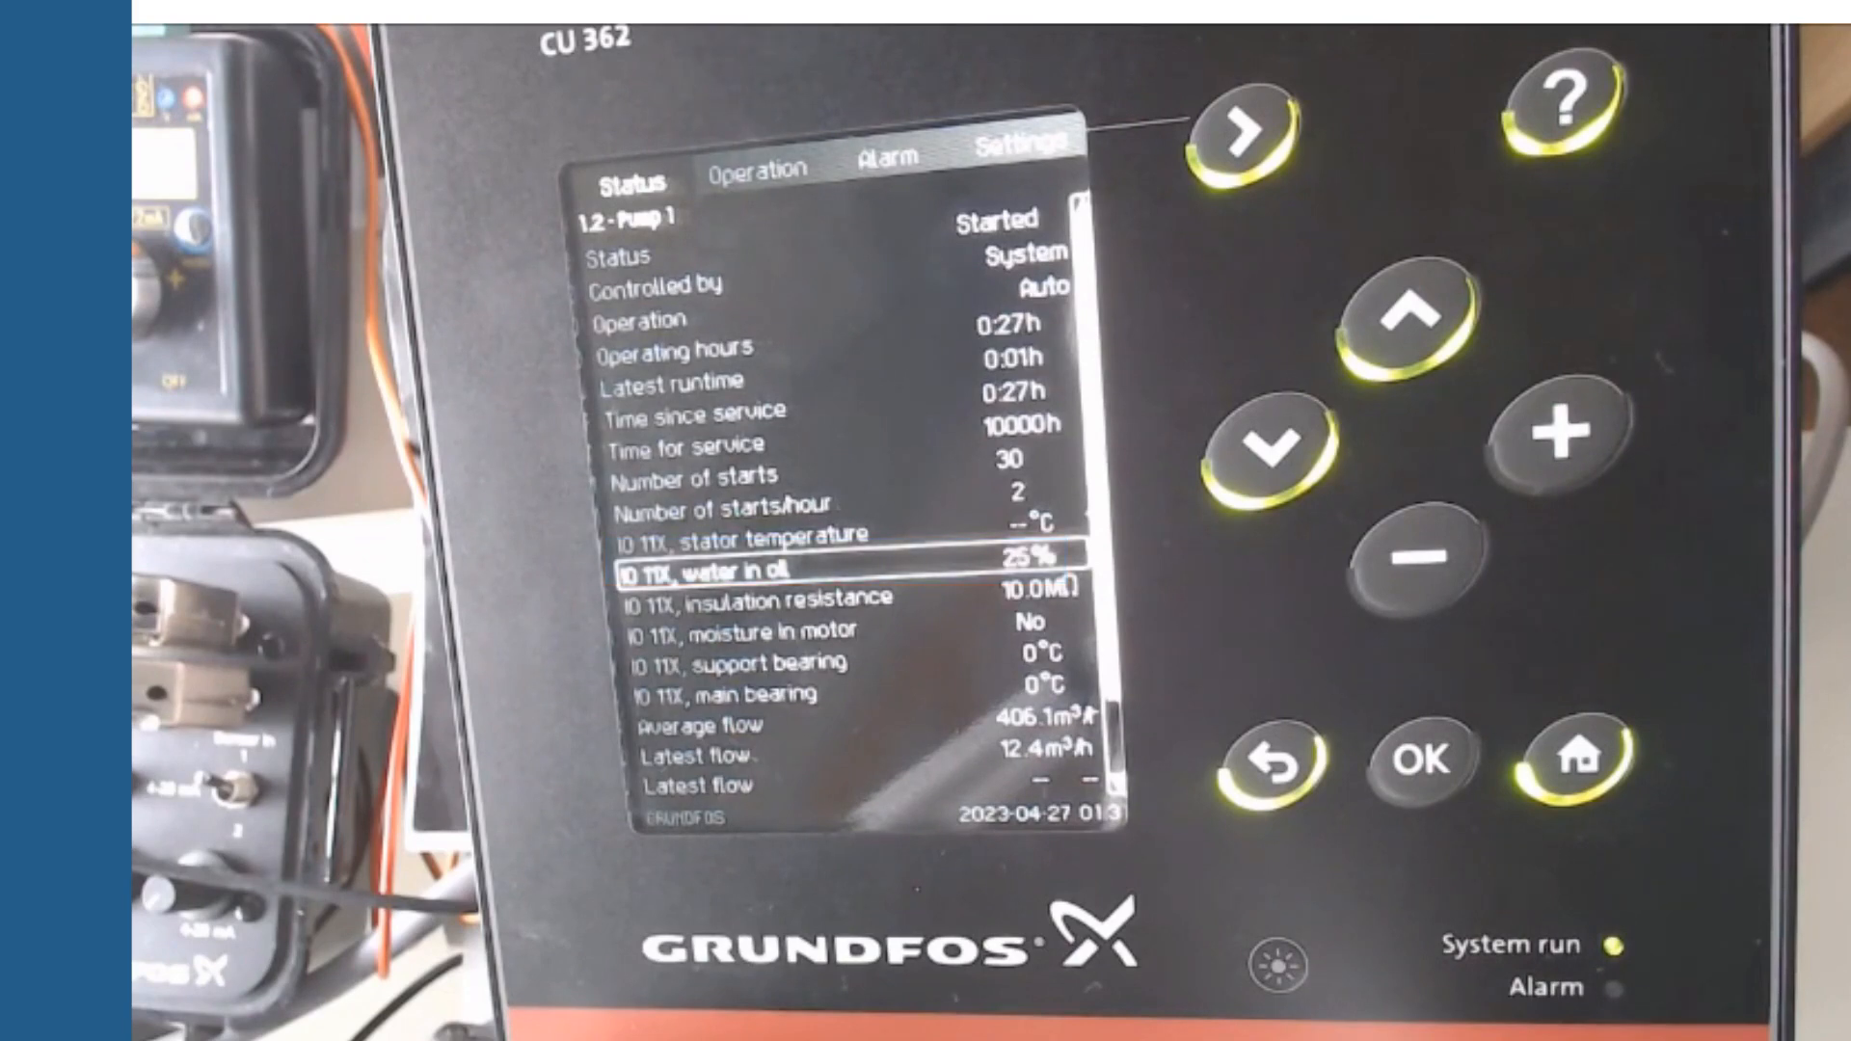